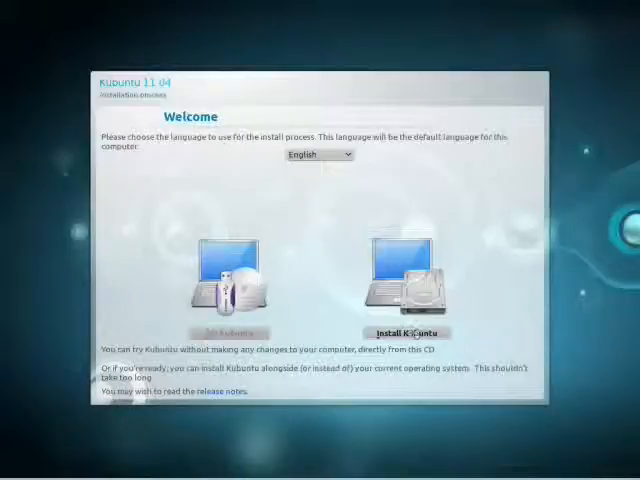
Step: Begin the Kubuntu install with third-party software and update downloads both enabled
left_click(404, 334)
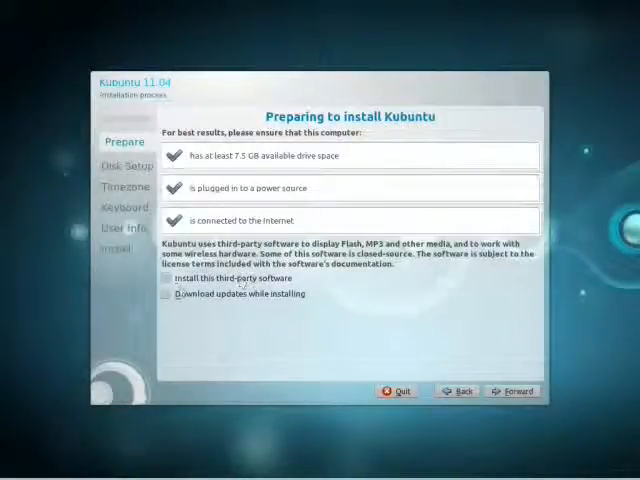
left_click(168, 278)
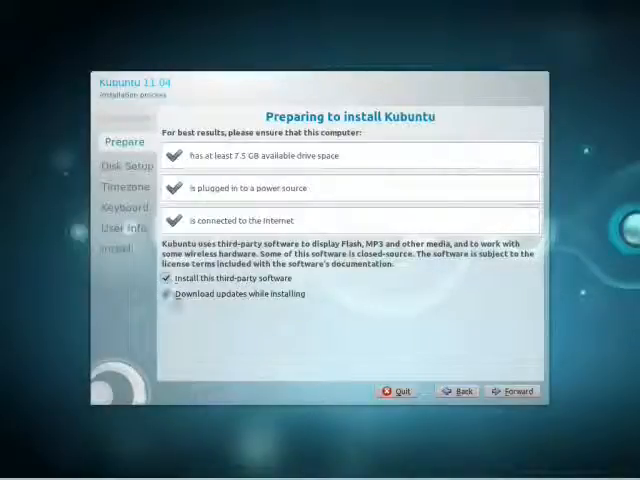
left_click(168, 292)
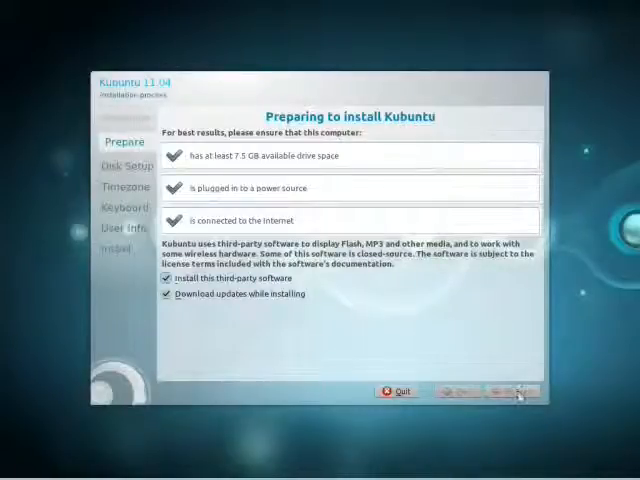
Step: Choose 'Guided - use entire disk' after a brief look at Manual, and start Install Now
left_click(512, 392)
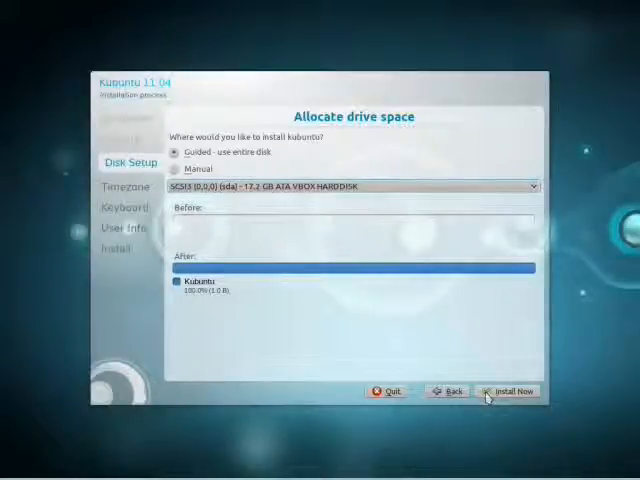
left_click(508, 392)
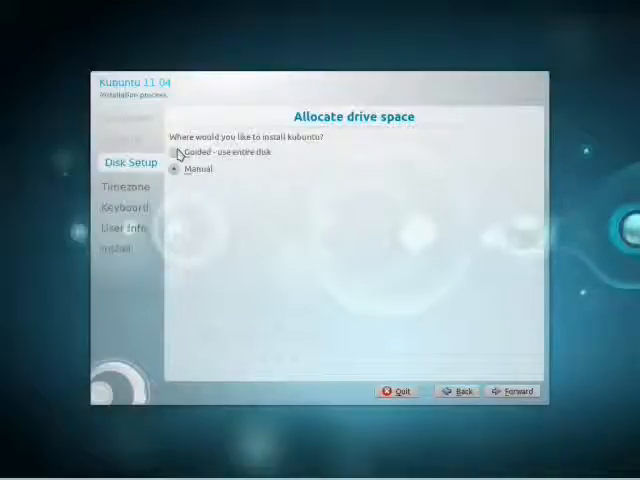
left_click(176, 156)
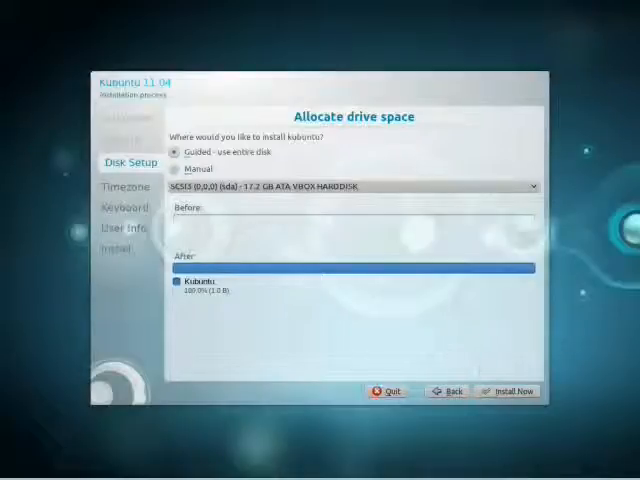
left_click(508, 392)
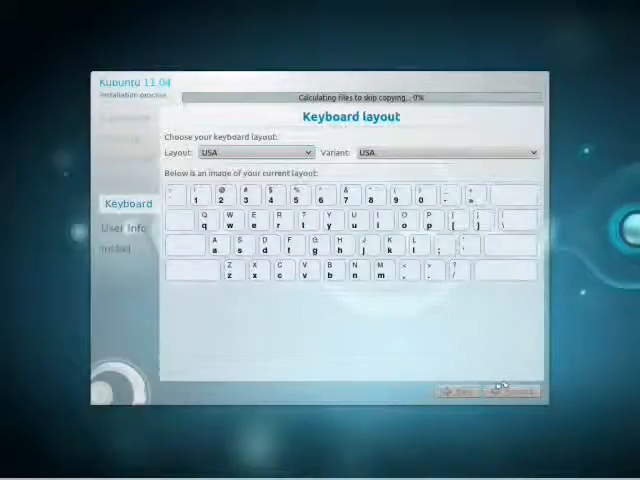
Step: Accept the USA layout and create user 'user' with automatic login on computer Kubuntu-VM
left_click(512, 392)
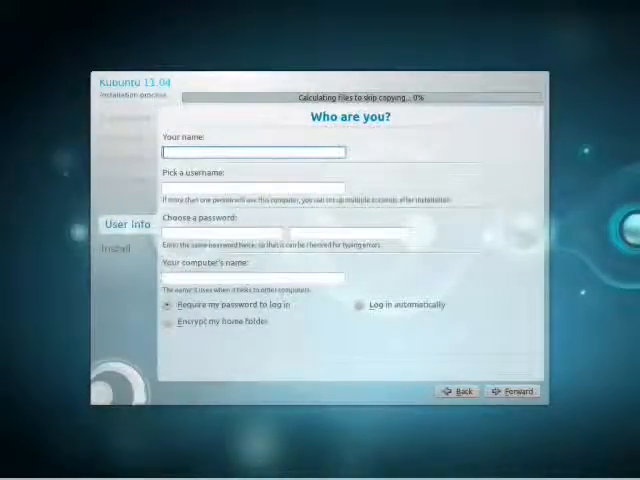
type("user")
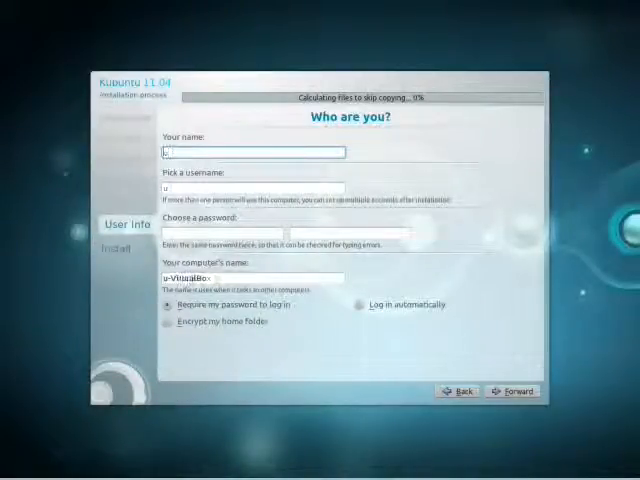
type("Kubuntu User")
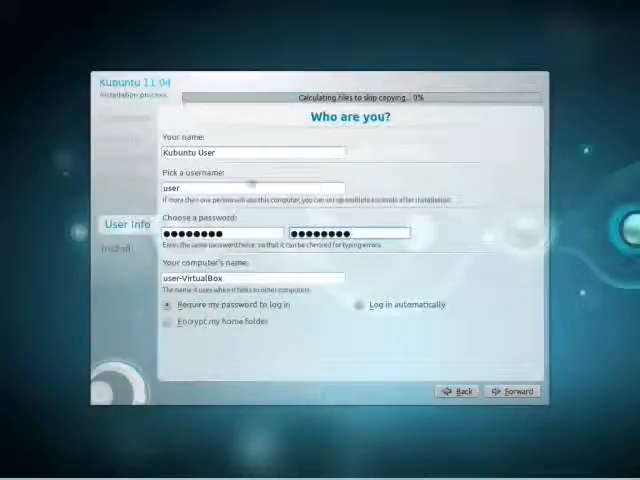
mouse_move(360, 316)
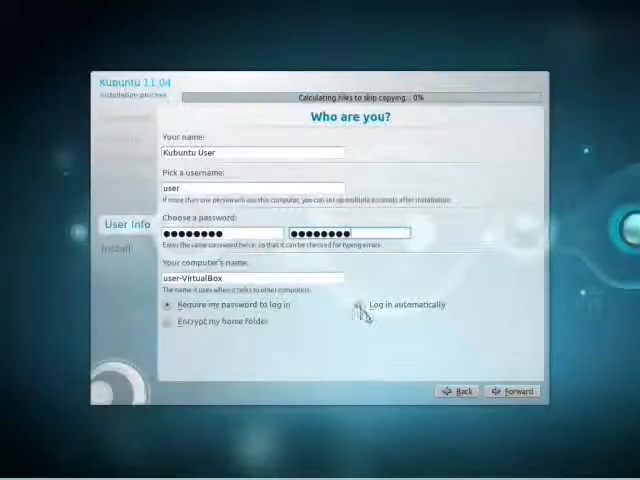
left_click(360, 304)
type("Kubuntu")
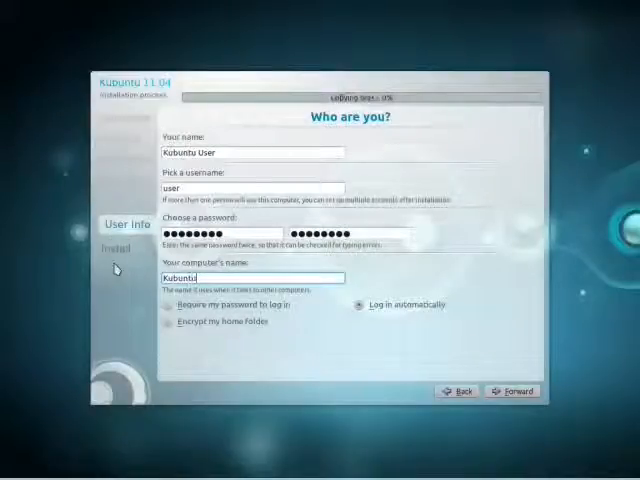
type("-VM")
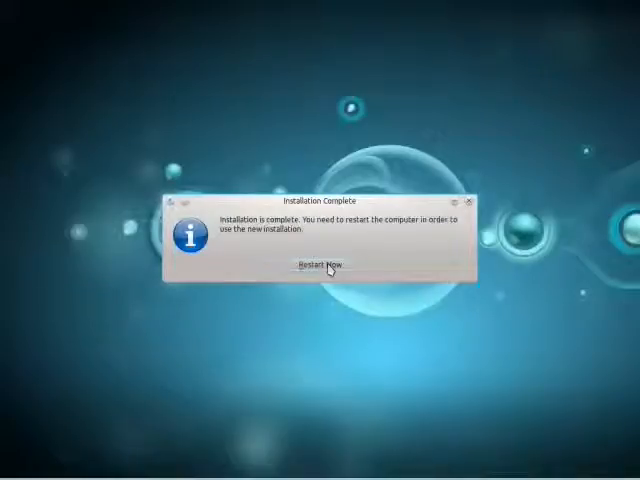
left_click(316, 268)
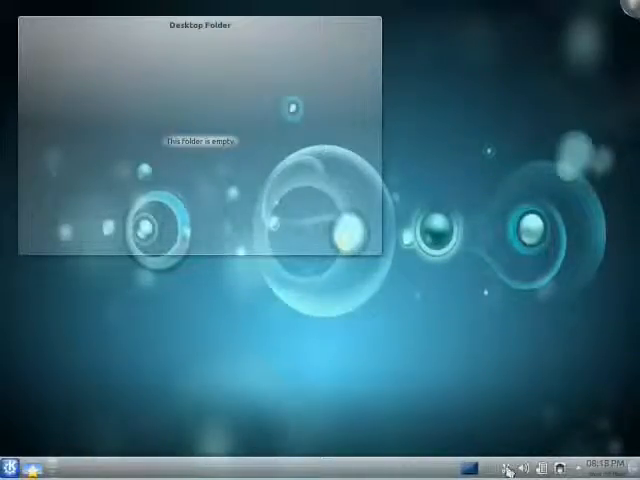
Step: Dismiss Klipper's menu and show Kickoff's Leave section with log out, restart and shut down
left_click(510, 468)
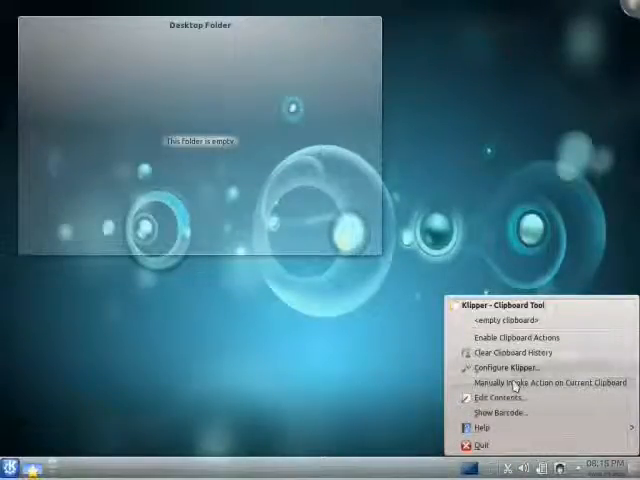
left_click(514, 368)
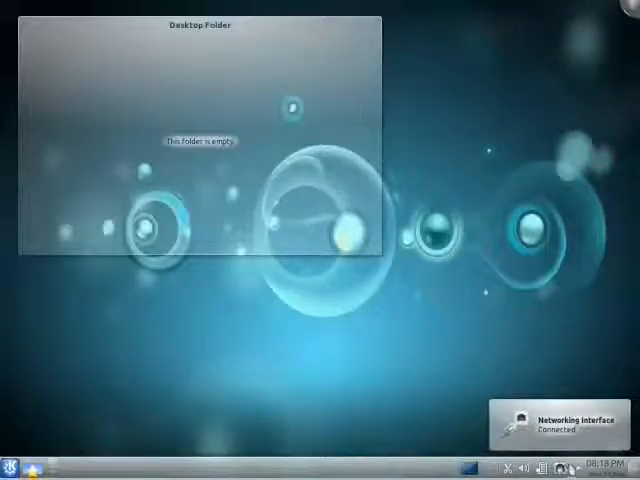
left_click(580, 468)
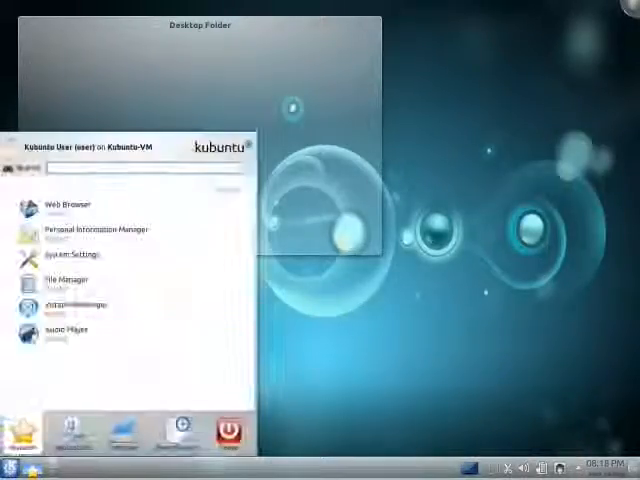
left_click(228, 432)
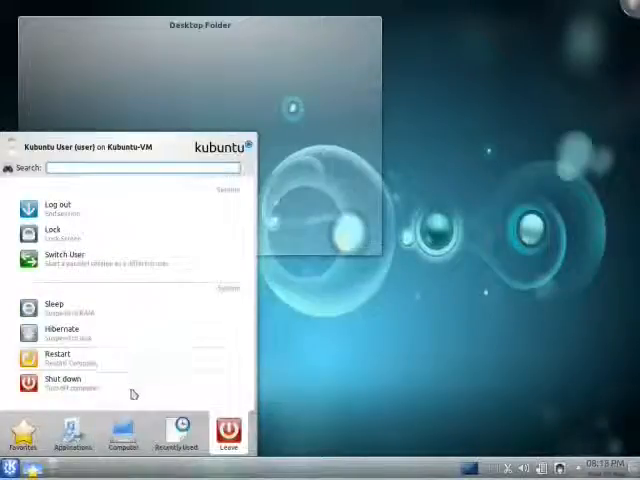